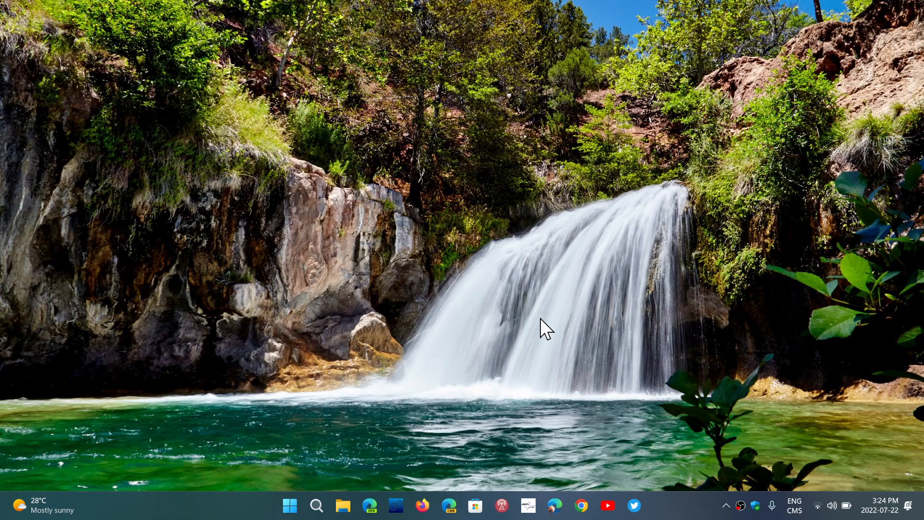
mouse_move(365, 421)
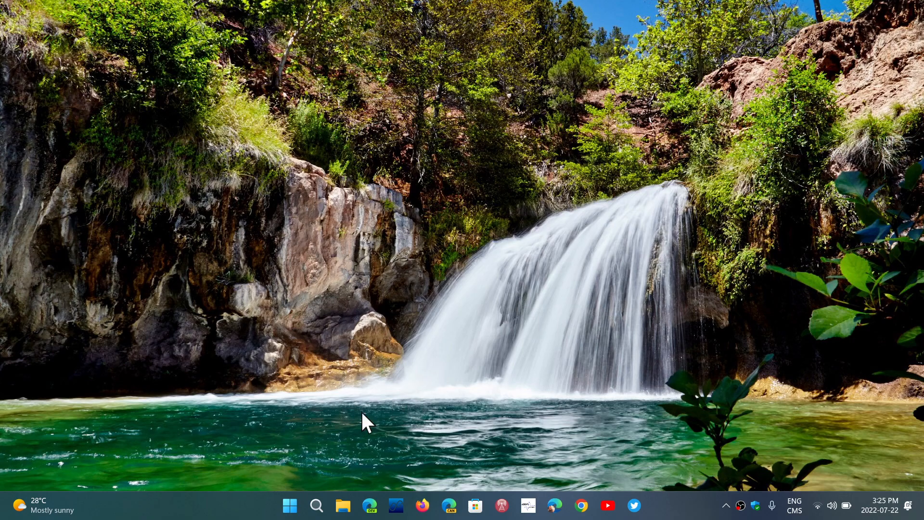
Step: Reach the Windows Update page via Start > Settings and confirm it reports 'You're up to date'
click(290, 505)
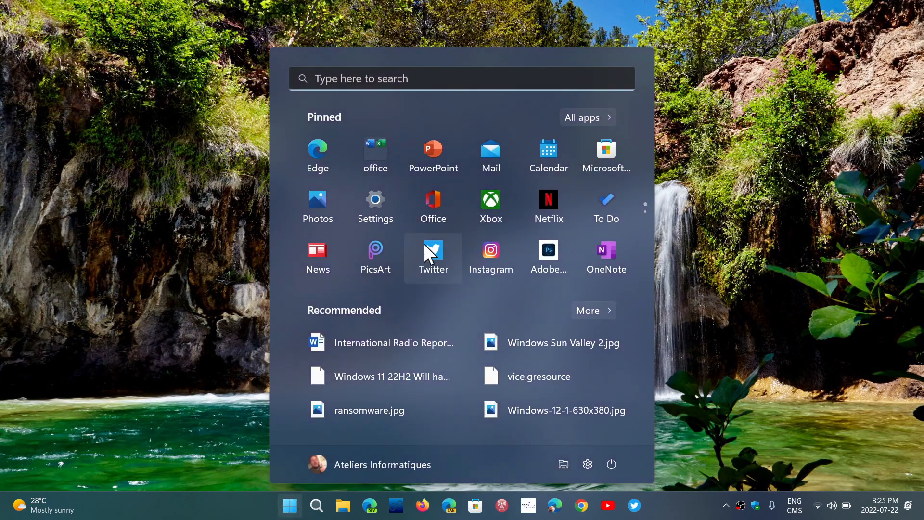
click(375, 200)
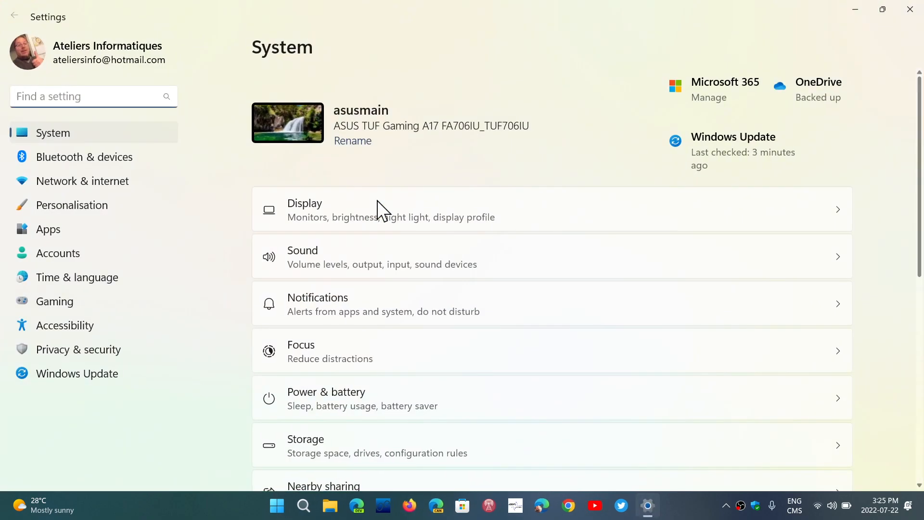
click(77, 373)
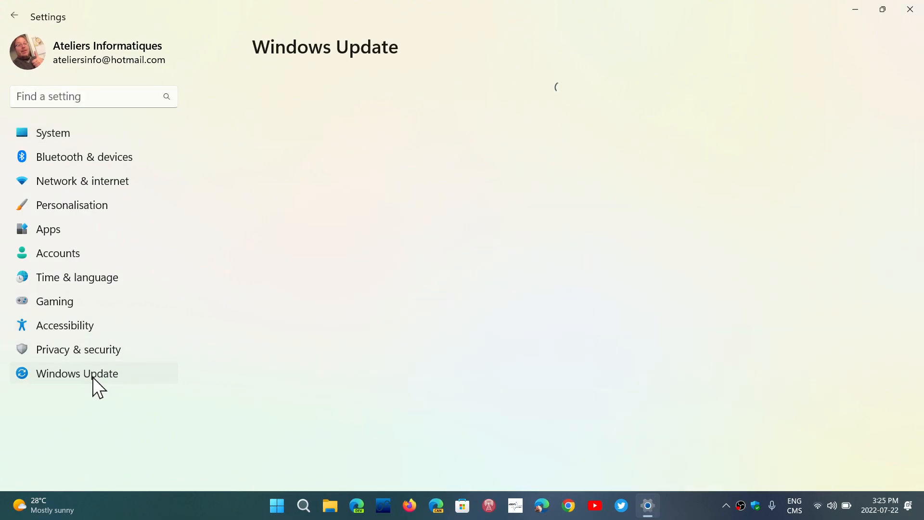
click(76, 373)
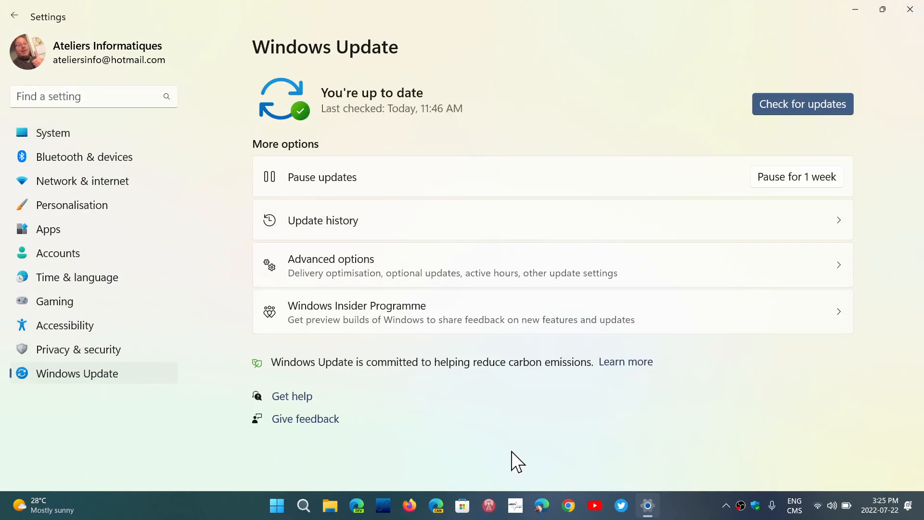
mouse_move(596, 427)
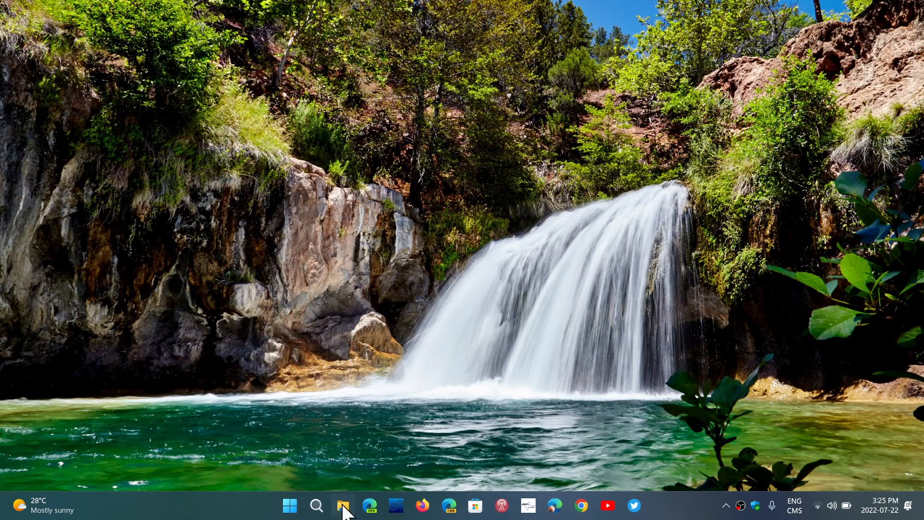
click(343, 505)
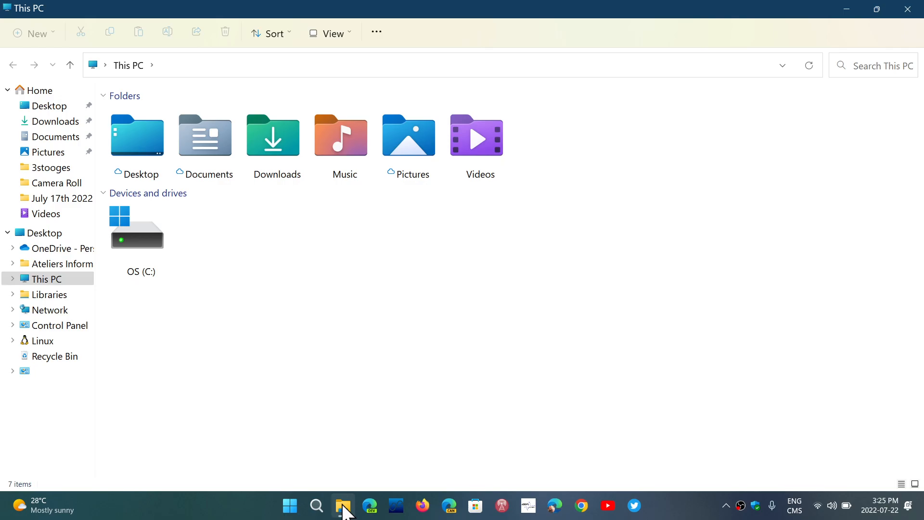
mouse_move(711, 193)
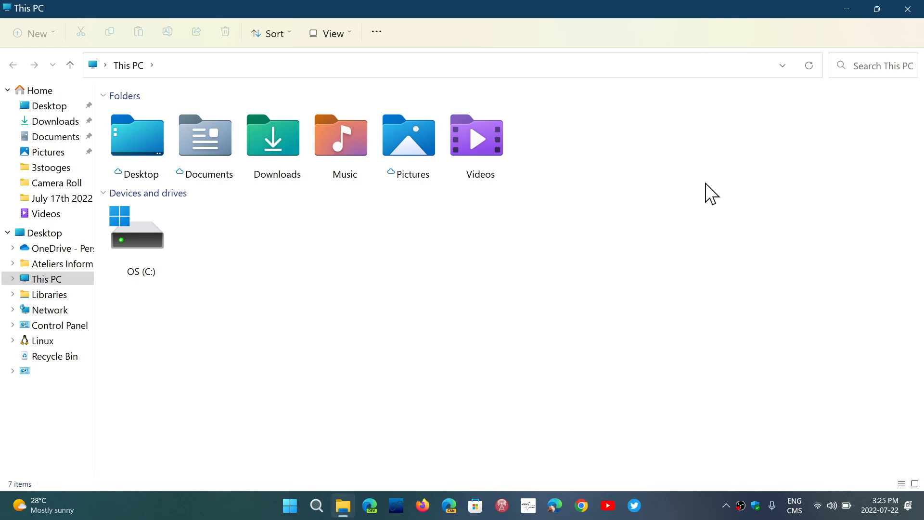
click(907, 8)
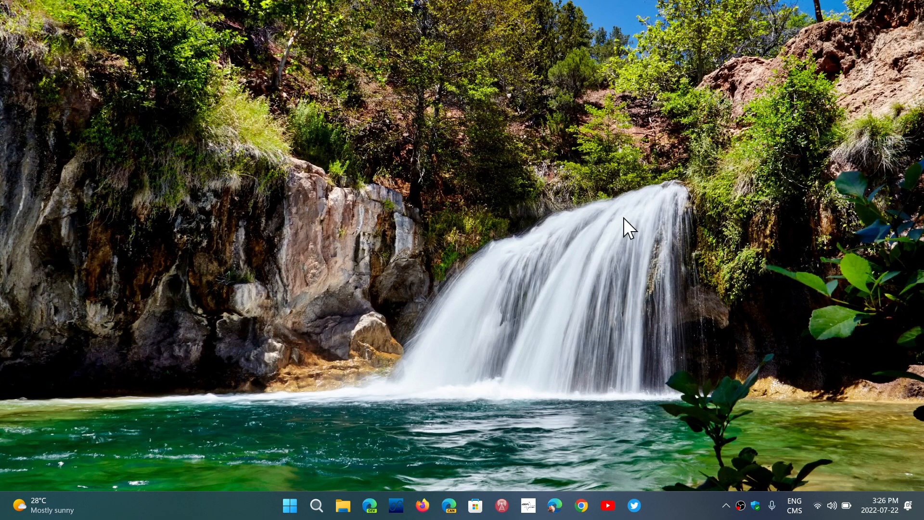
click(316, 505)
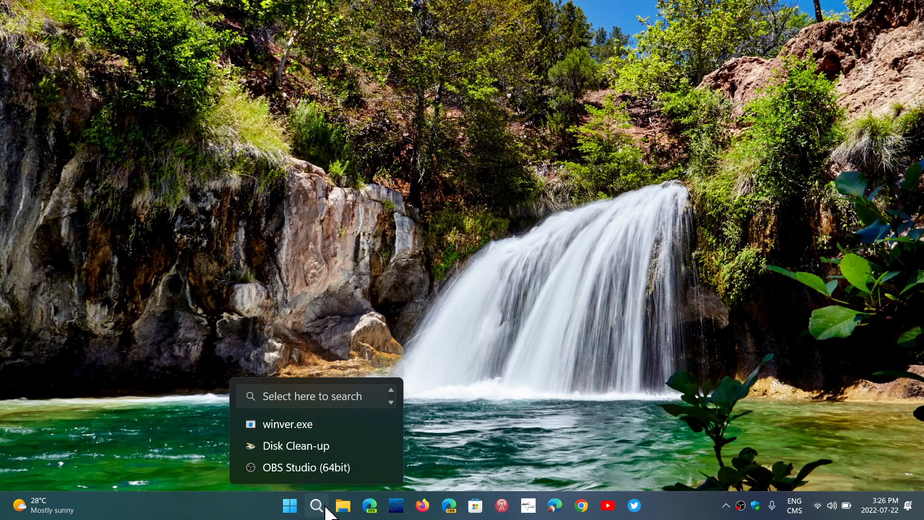
click(657, 188)
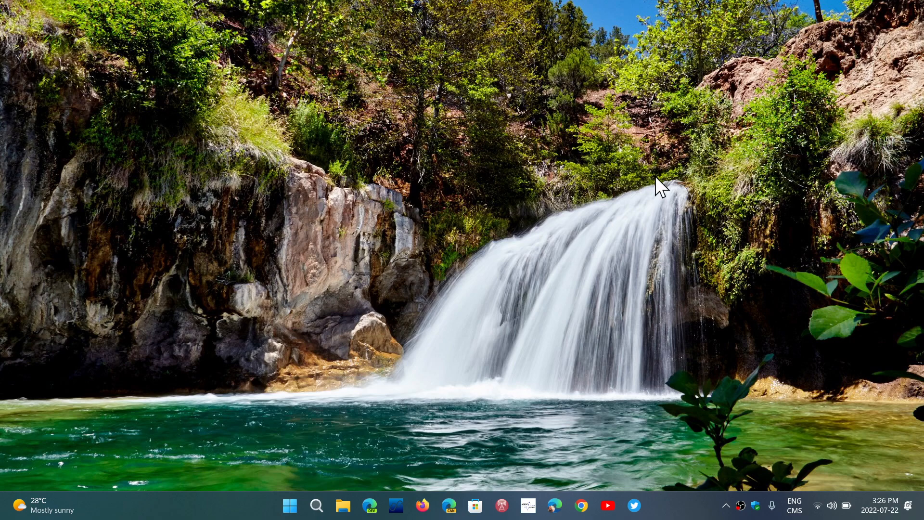
mouse_move(356, 449)
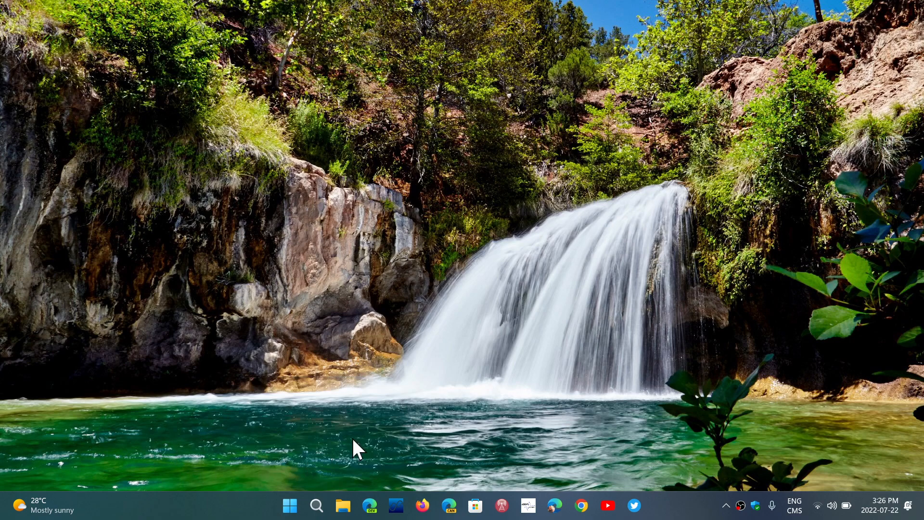
mouse_move(384, 458)
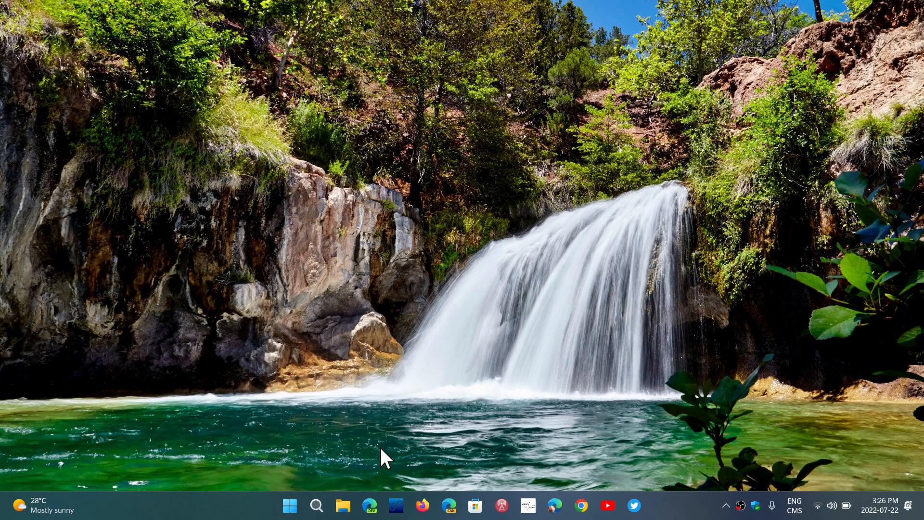
mouse_move(623, 377)
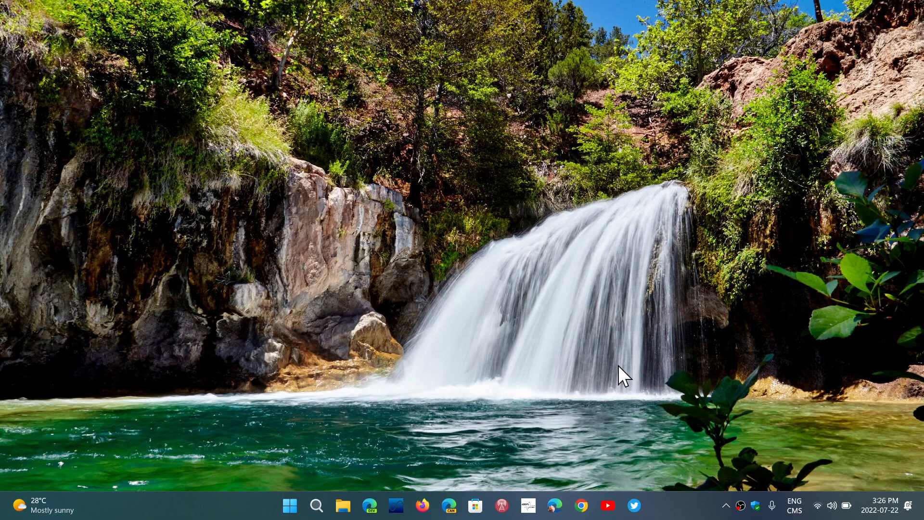
mouse_move(326, 376)
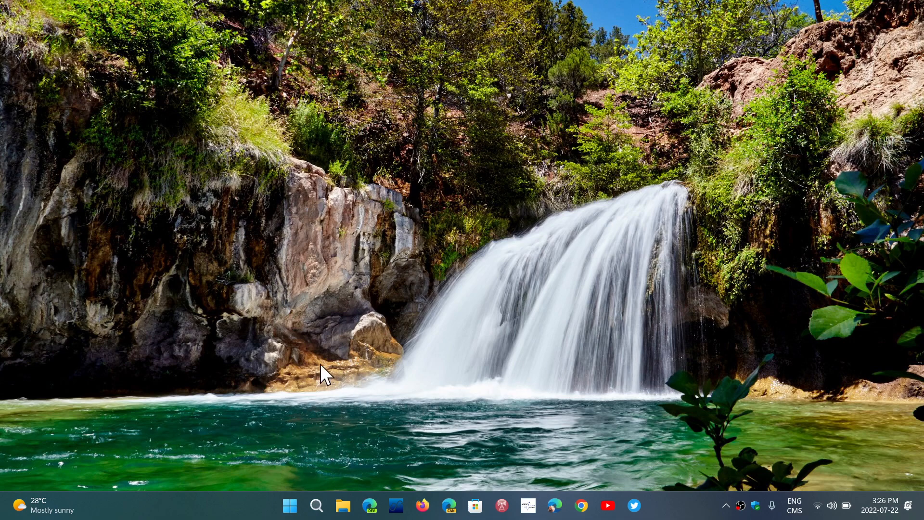
mouse_move(517, 383)
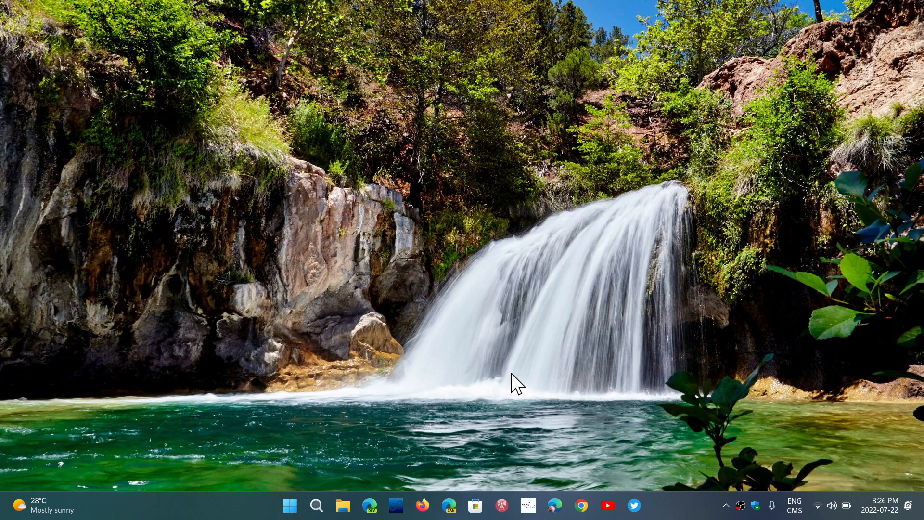
mouse_move(364, 449)
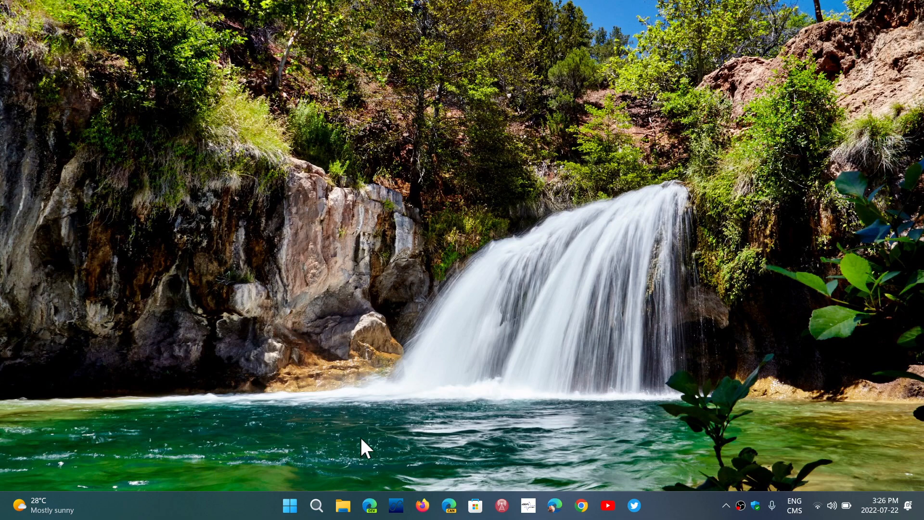
mouse_move(560, 369)
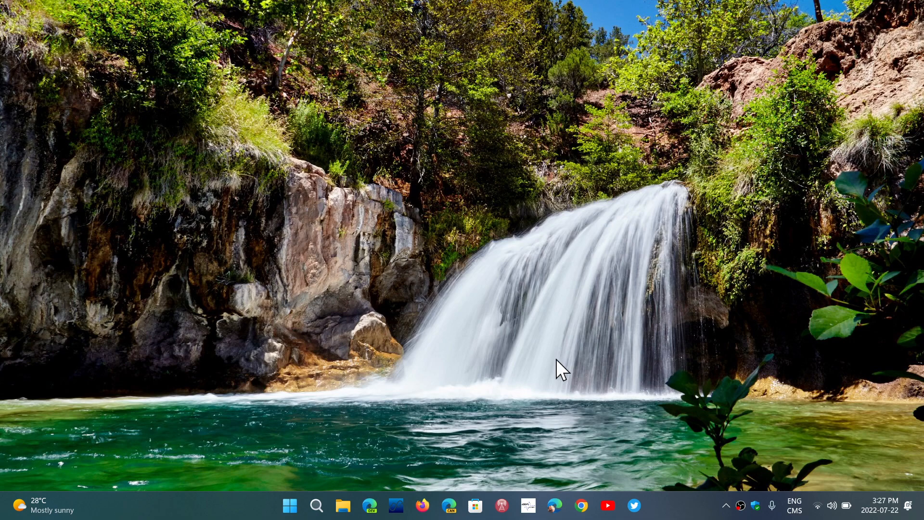
mouse_move(282, 433)
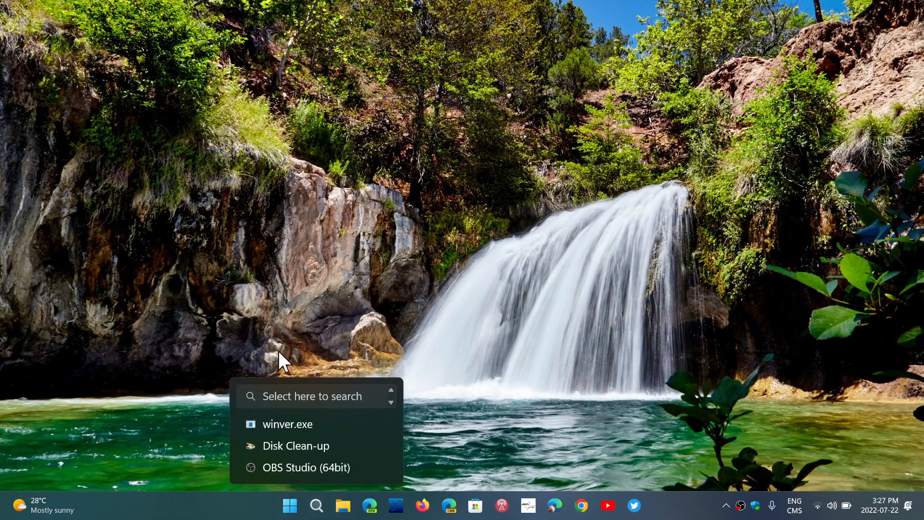
click(523, 366)
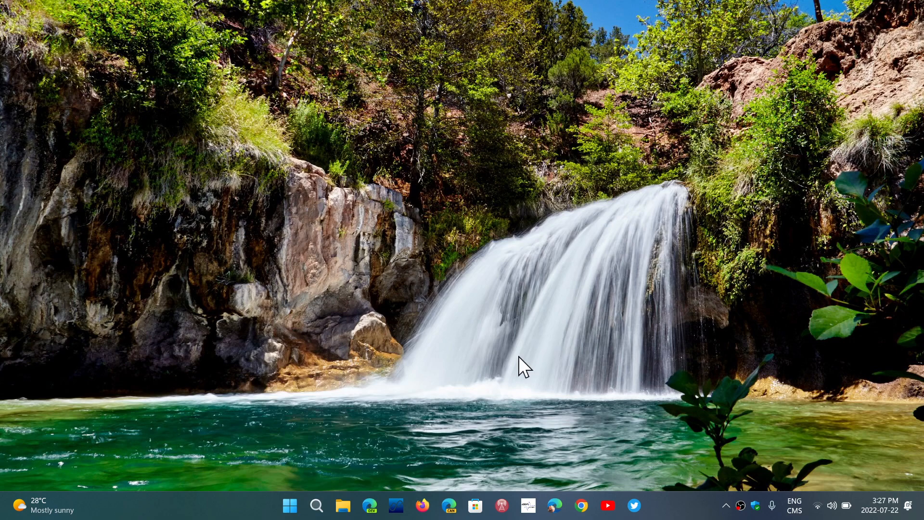
mouse_move(677, 501)
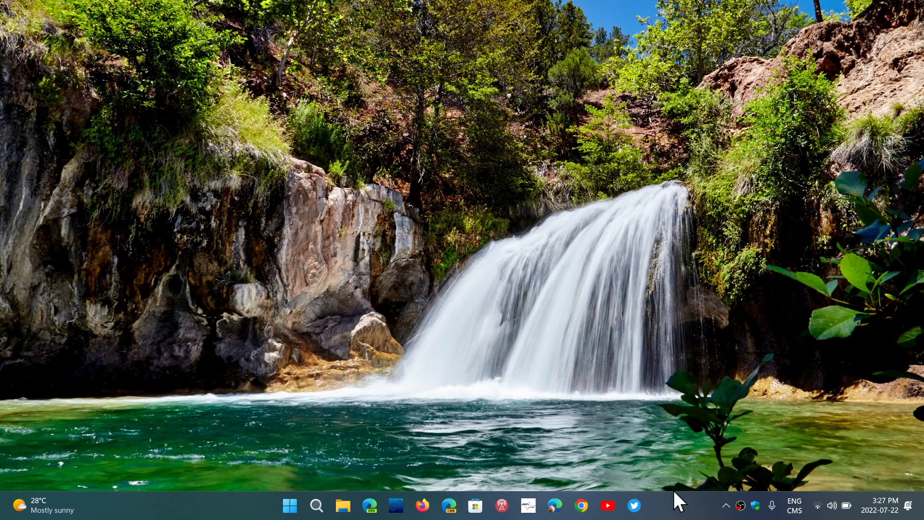
mouse_move(678, 508)
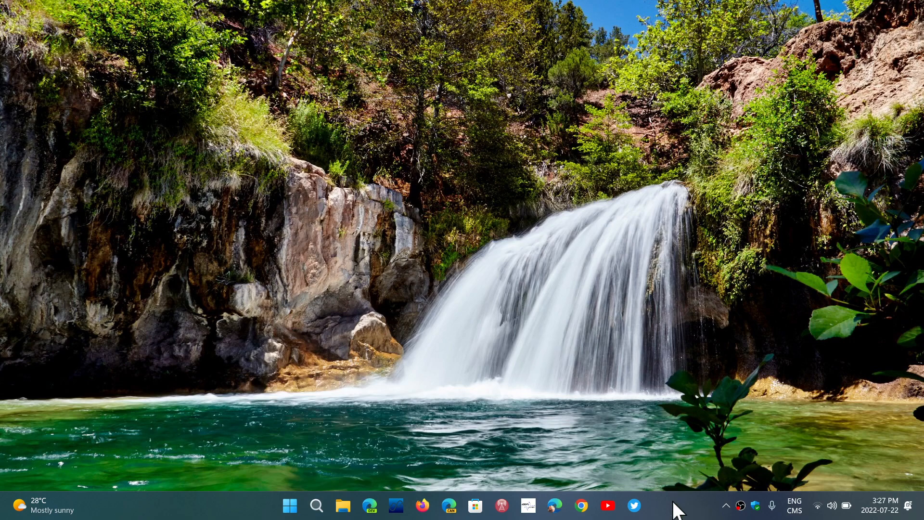